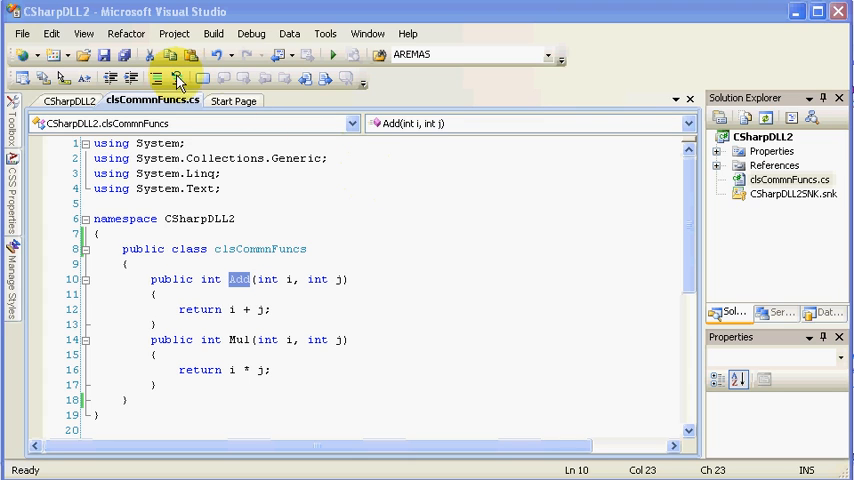
# Tick Make assembly COM-Visible in CSharpDLL2's Assembly Information and confirm
pyautogui.click(763, 136)
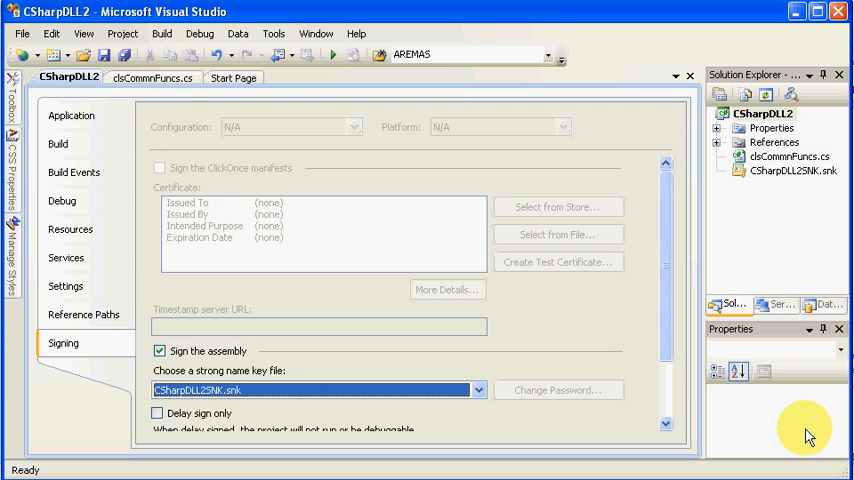
pyautogui.click(71, 115)
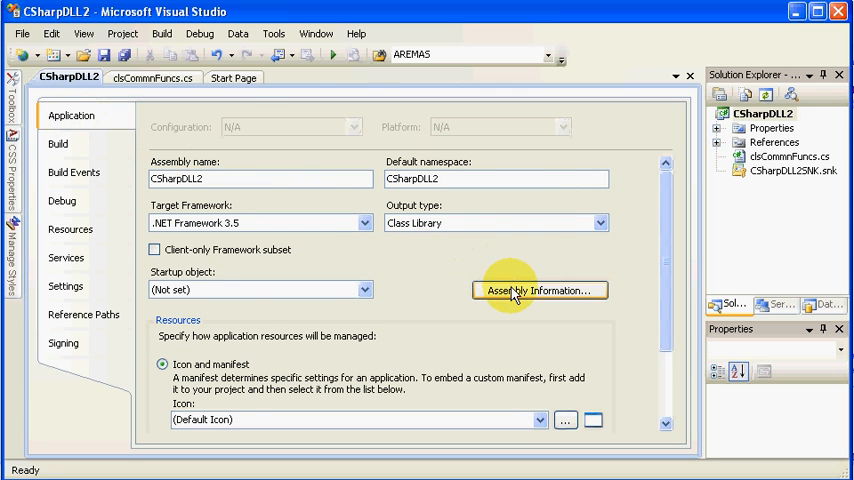
pyautogui.click(538, 290)
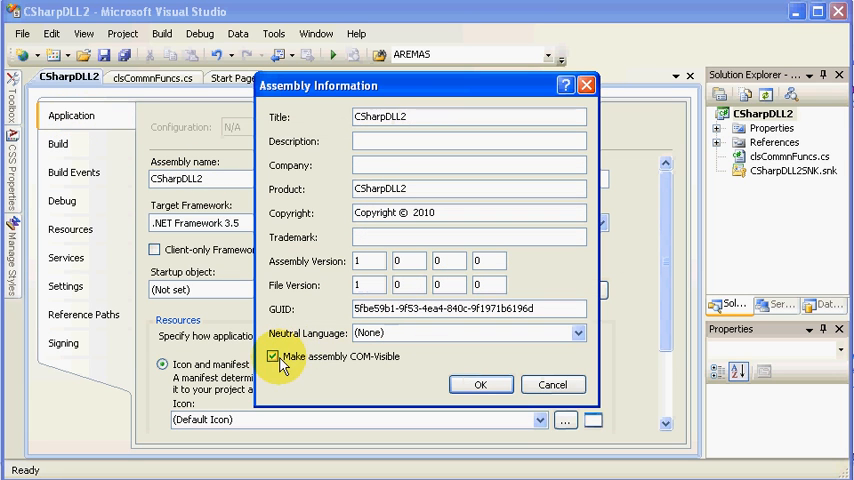
pyautogui.moveTo(330, 368)
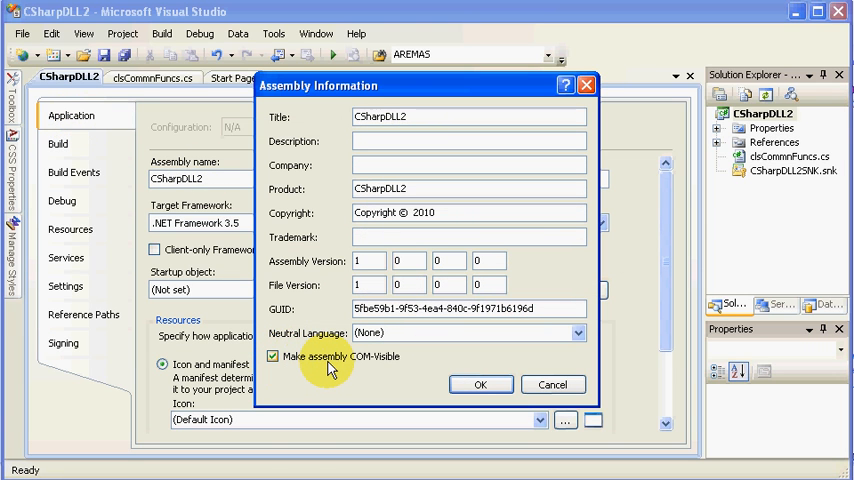
pyautogui.moveTo(367, 375)
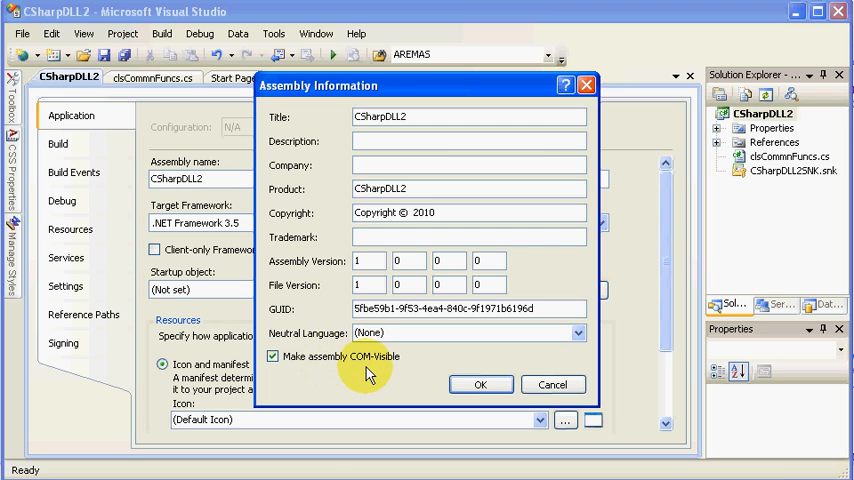
pyautogui.moveTo(480, 384)
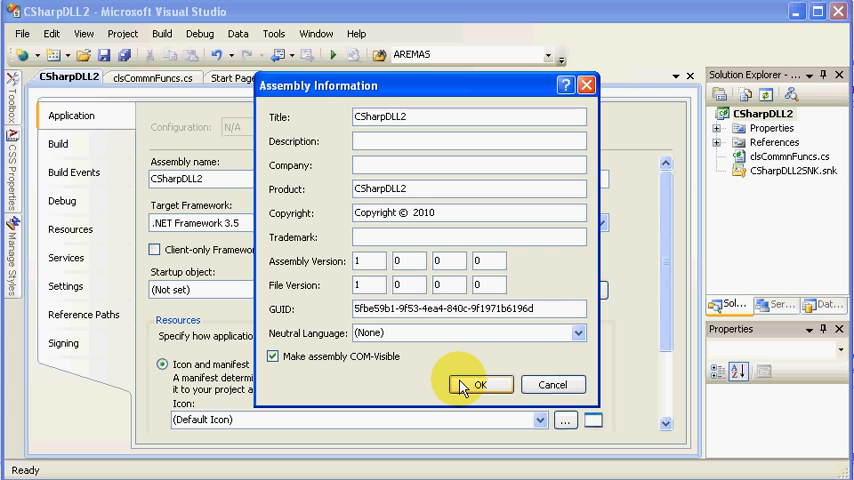
pyautogui.click(479, 384)
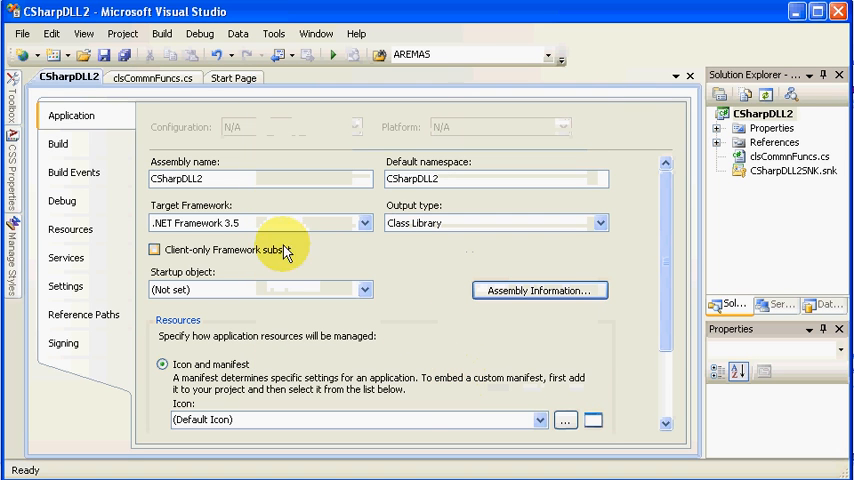
# Show the Build page with output to bin\Debug and Register for COM interop unchecked
pyautogui.click(58, 143)
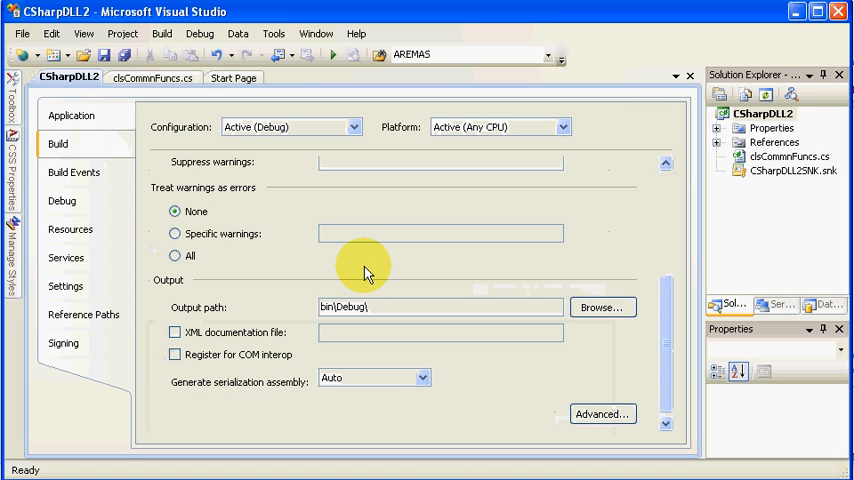
pyautogui.moveTo(200, 360)
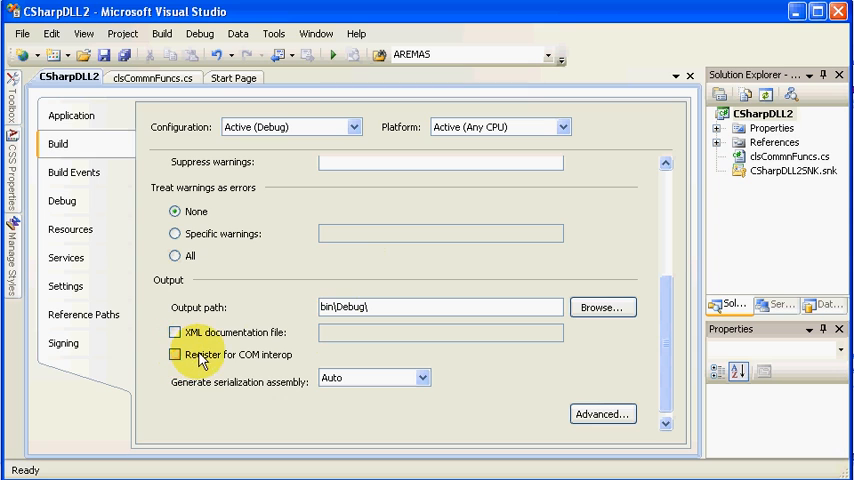
pyautogui.moveTo(250, 361)
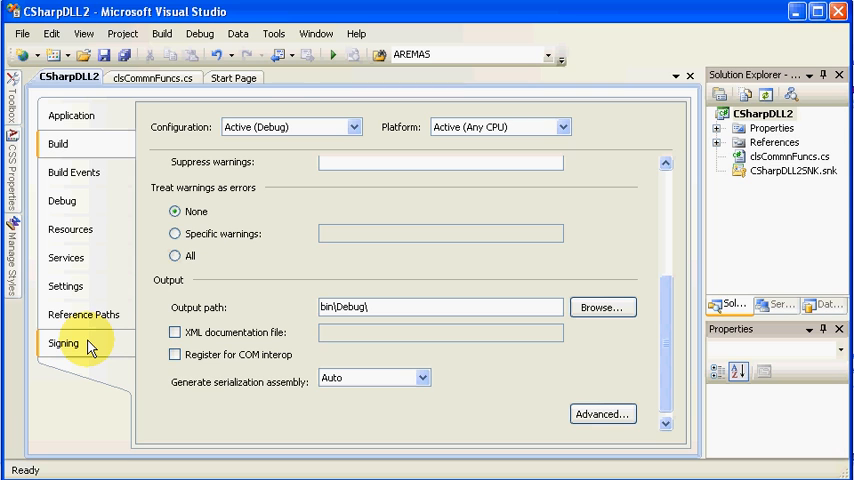
# Show the Signing page confirming the assembly is signed with CSharpDLL2SNK.snk
pyautogui.click(63, 343)
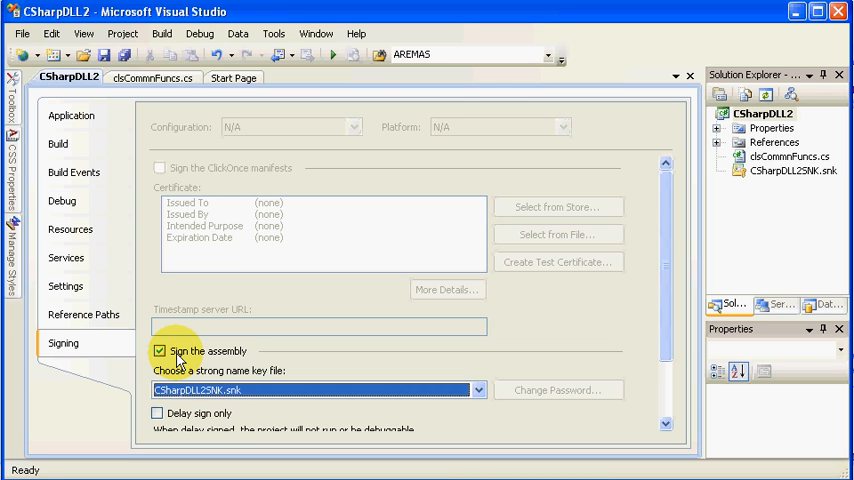
pyautogui.moveTo(213, 380)
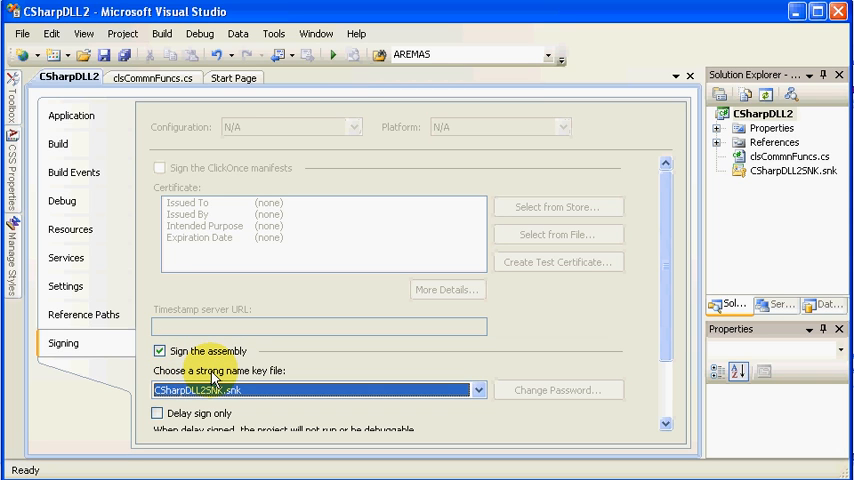
pyautogui.moveTo(72, 115)
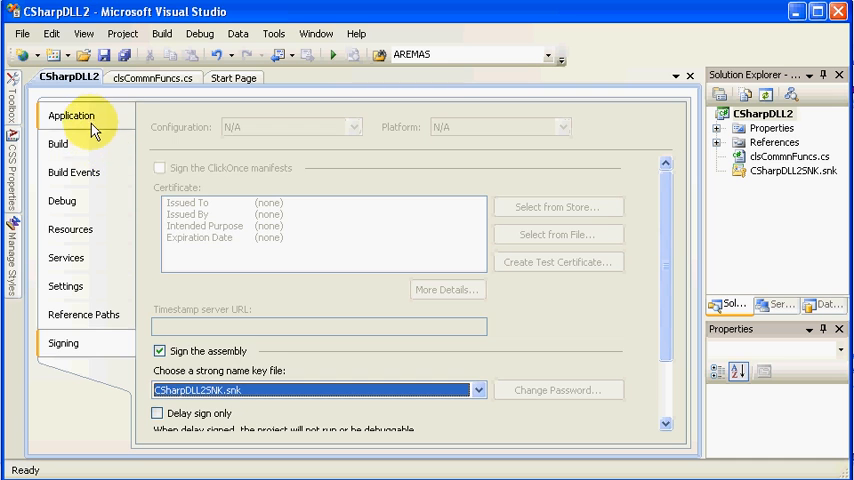
pyautogui.click(71, 115)
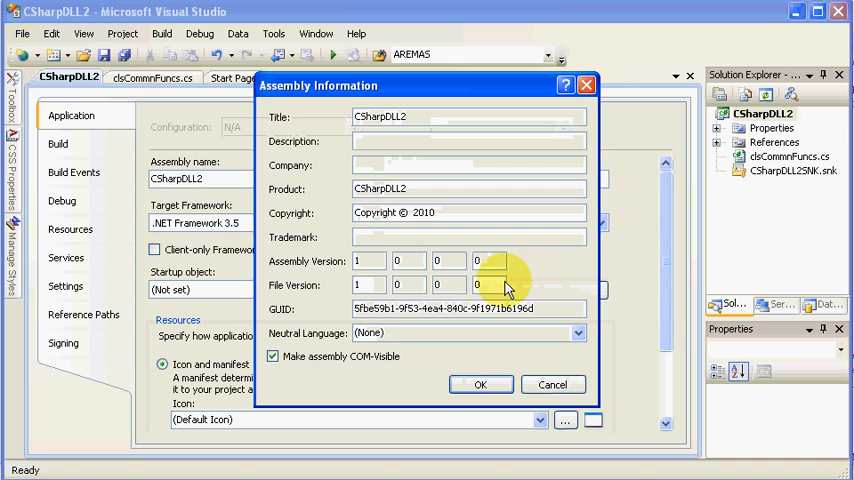
pyautogui.moveTo(540, 385)
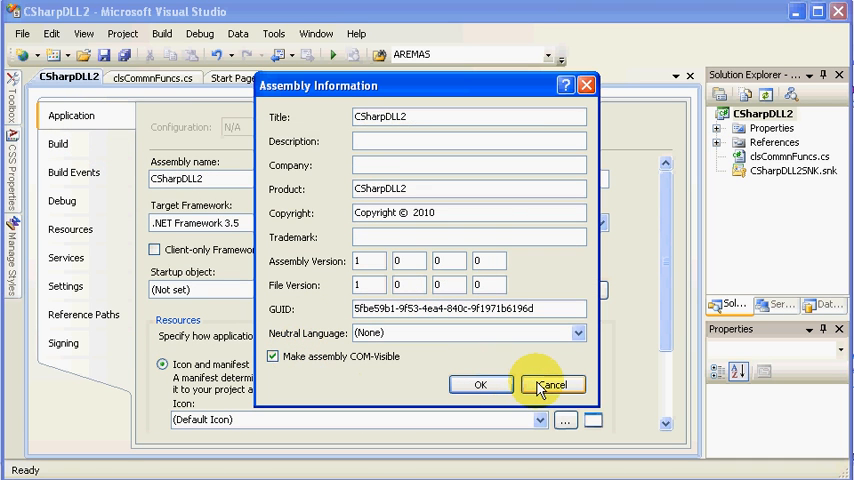
pyautogui.click(551, 385)
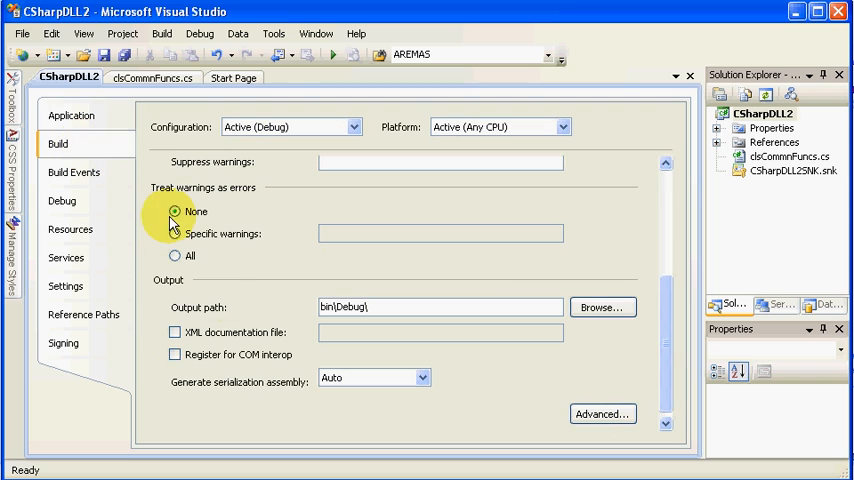
pyautogui.moveTo(267, 362)
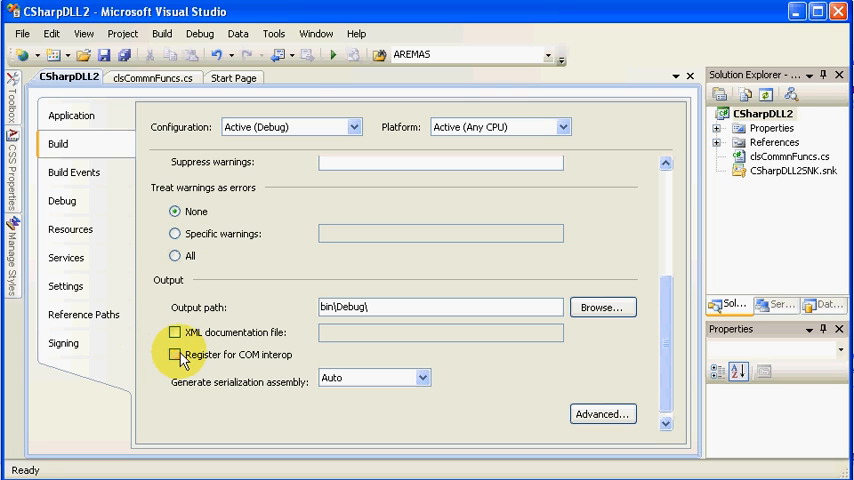
pyautogui.click(63, 343)
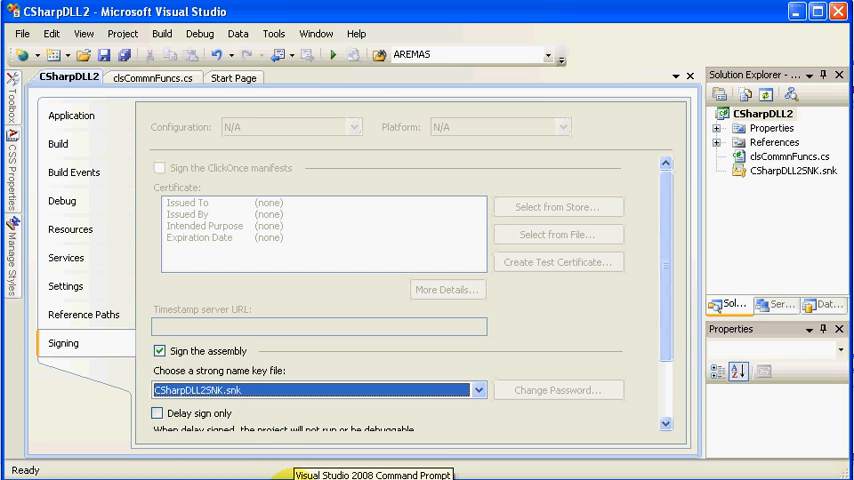
# Run TLBEXP on CSharpDLL2.dll in the Visual Studio 2008 Command Prompt
pyautogui.click(371, 474)
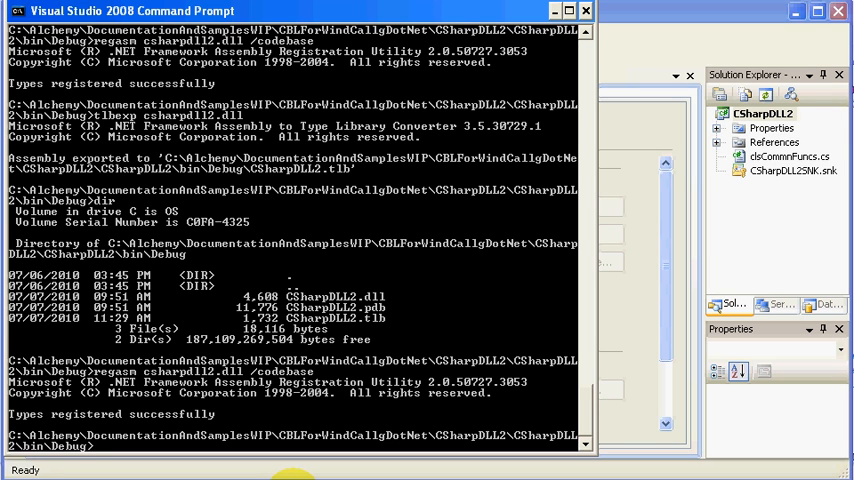
pyautogui.write('T')
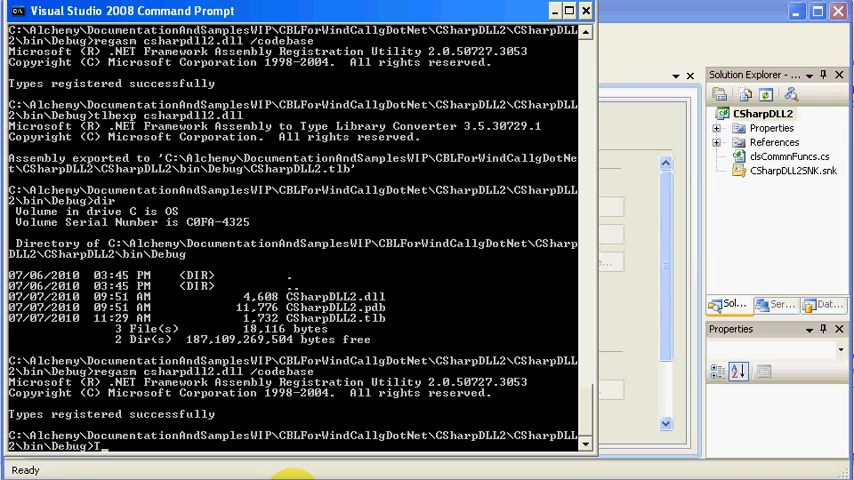
pyautogui.write('TLBEXP')
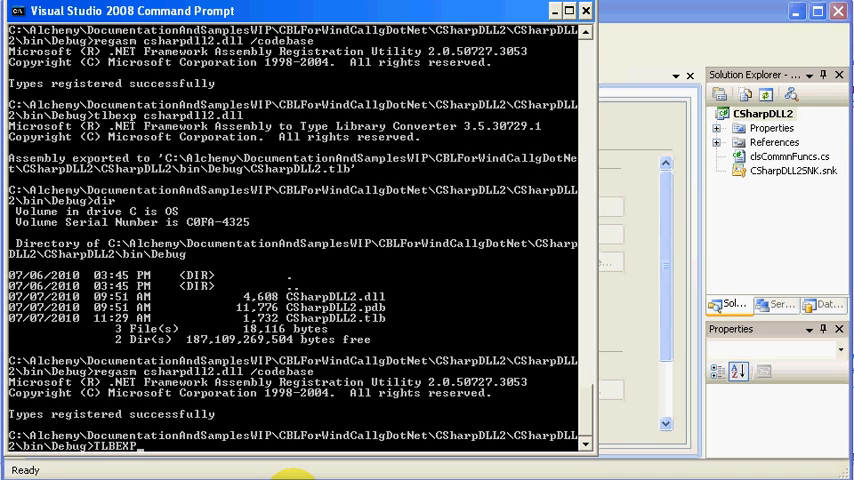
pyautogui.write('C')
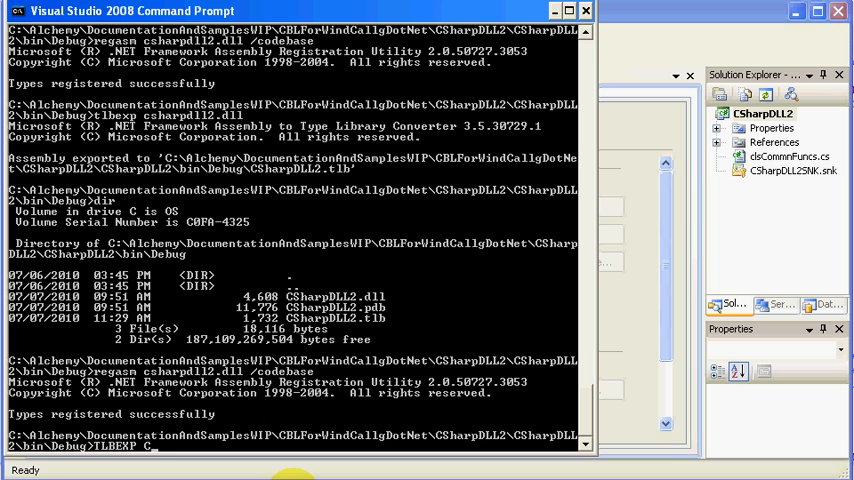
pyautogui.write('sharpdll2.dll')
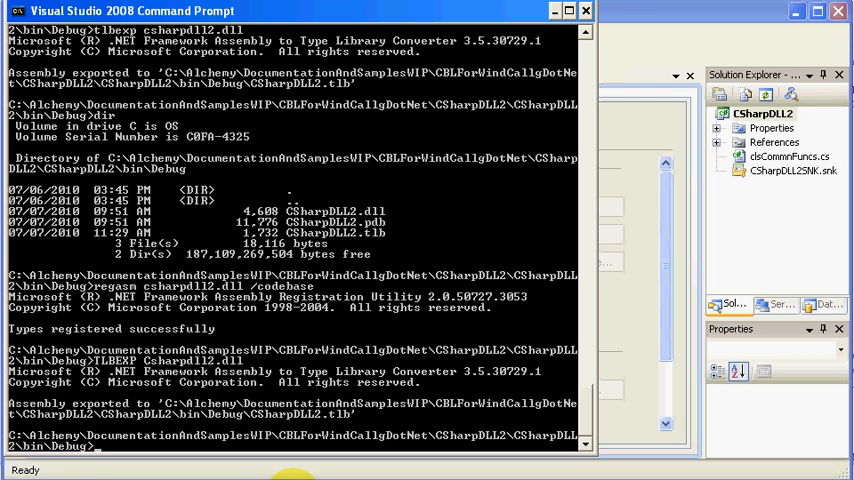
# Register CSharpDLL2.dll with regasm using the /codebase option
pyautogui.write('Regasm')
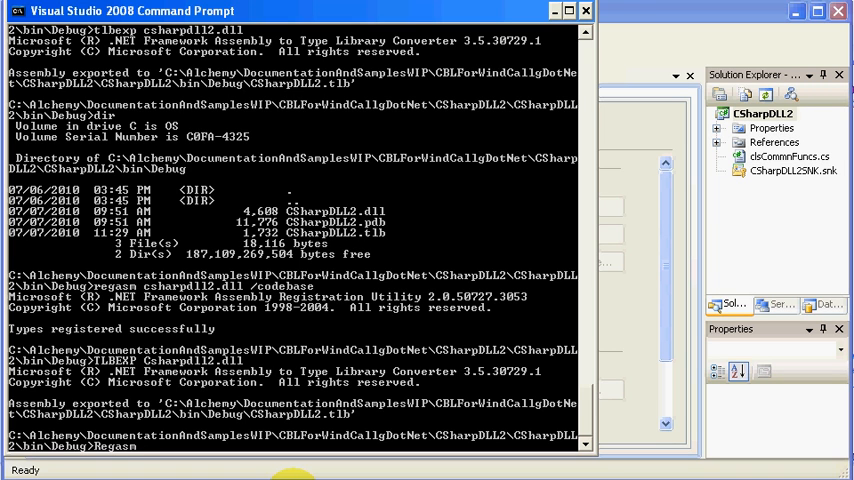
pyautogui.write('C')
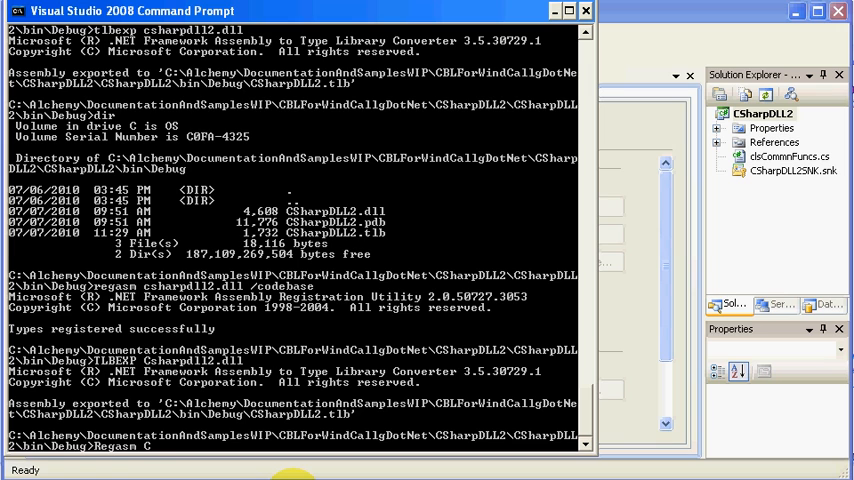
pyautogui.write('Sharp')
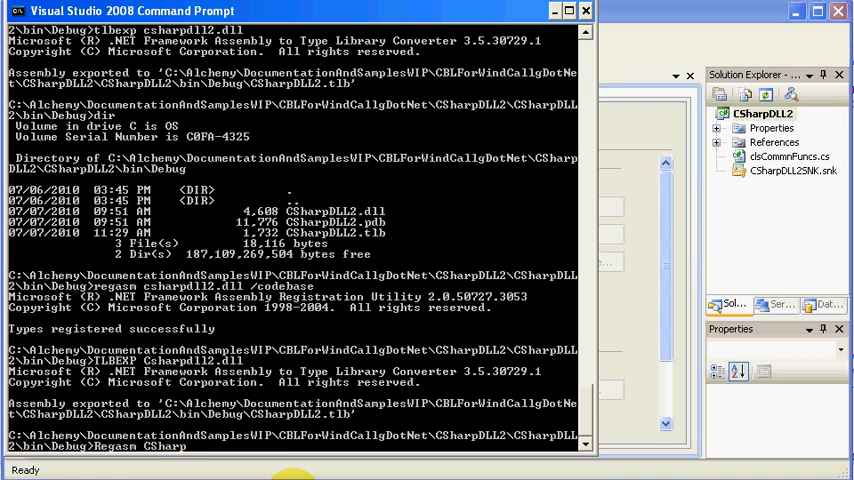
pyautogui.write('d')
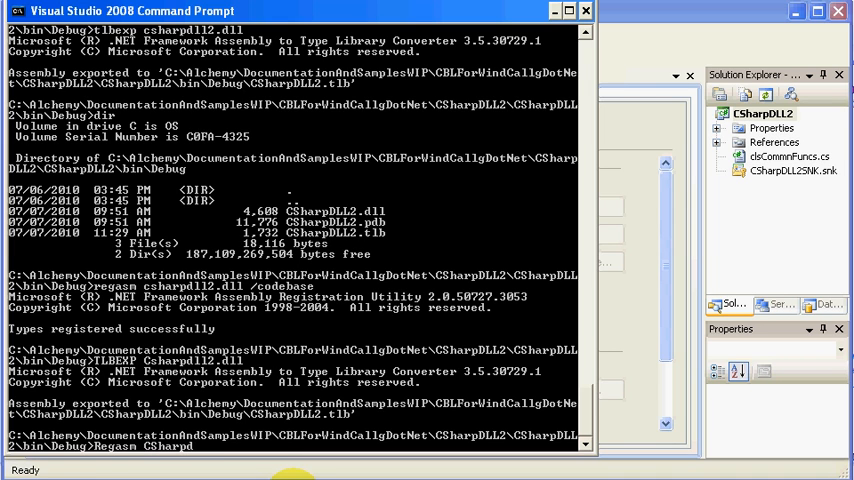
pyautogui.write('12.')
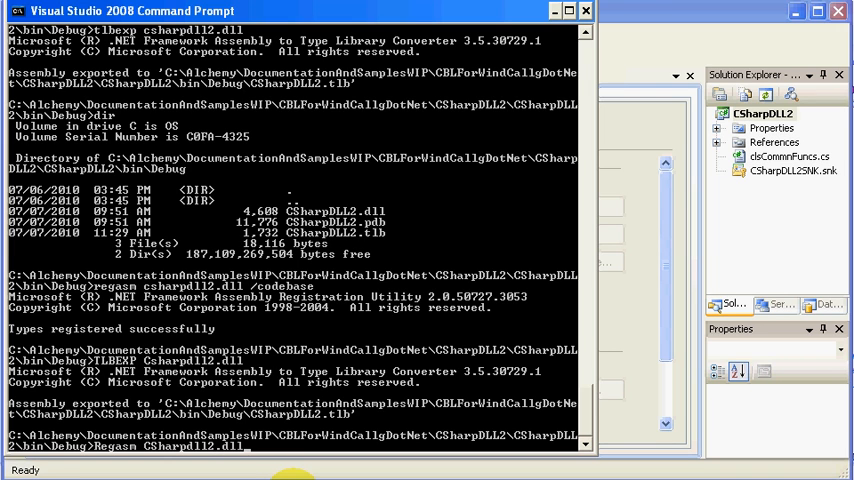
pyautogui.write('/codebase')
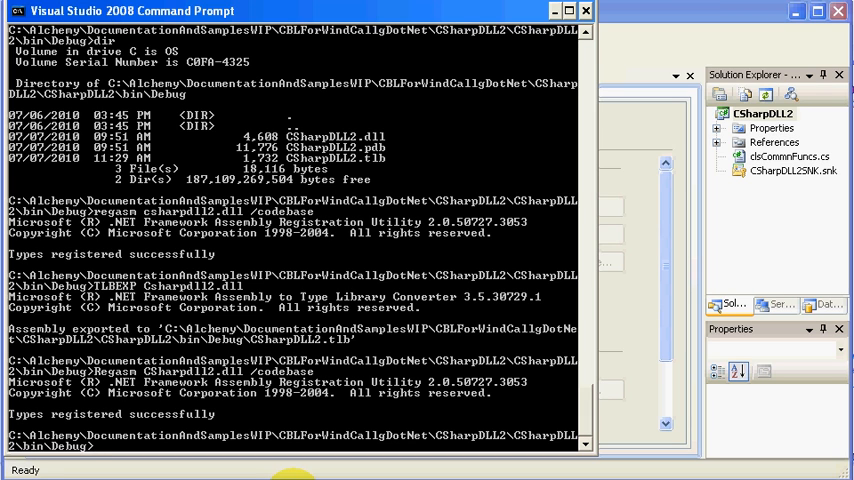
# Install the assembly into the global assembly cache with gacutil -i
pyautogui.write('gacu')
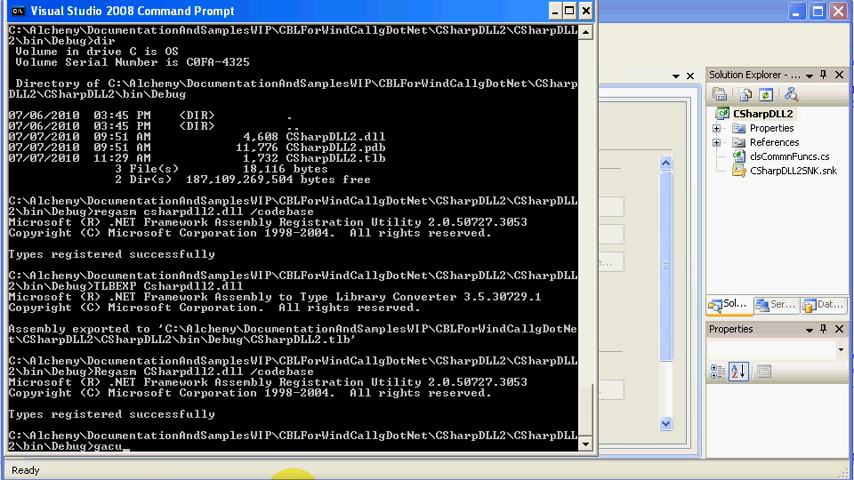
pyautogui.write('til -i')
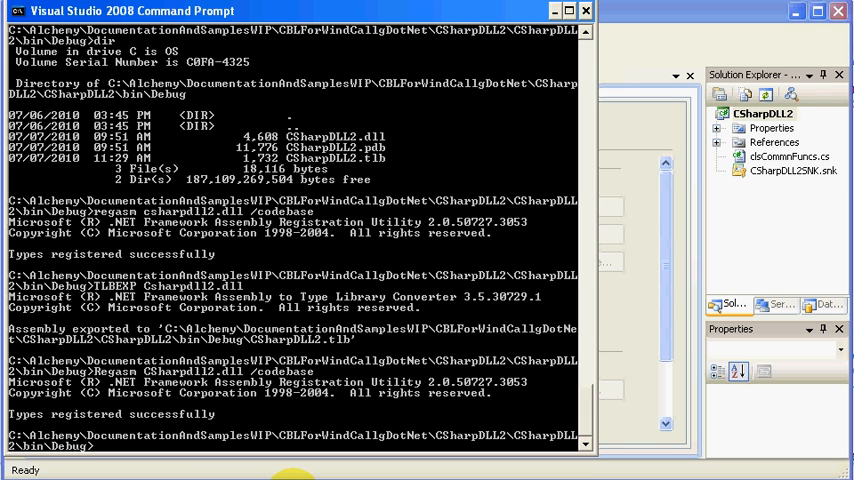
pyautogui.scroll(-3)
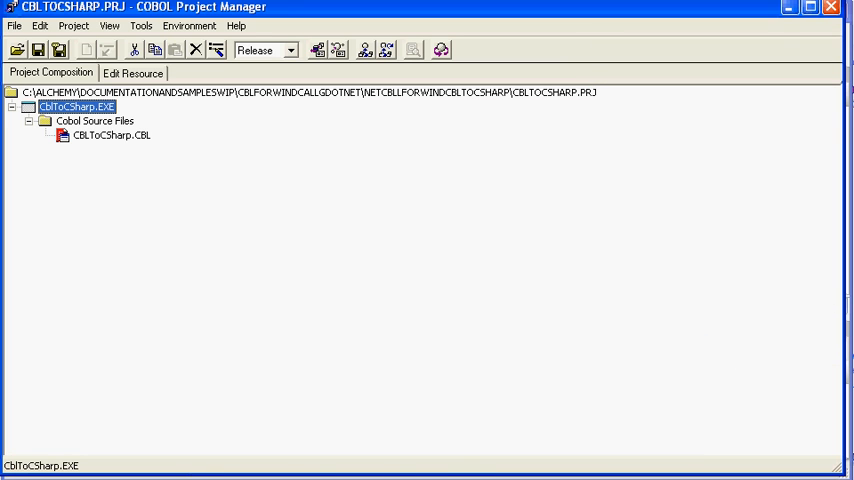
# Open CBLToCSharp.CBL and highlight COM-CLASS-NAME "CSharpDLL2.clsCommnFuncs" in WORKING-STORAGE
pyautogui.doubleClick(111, 135)
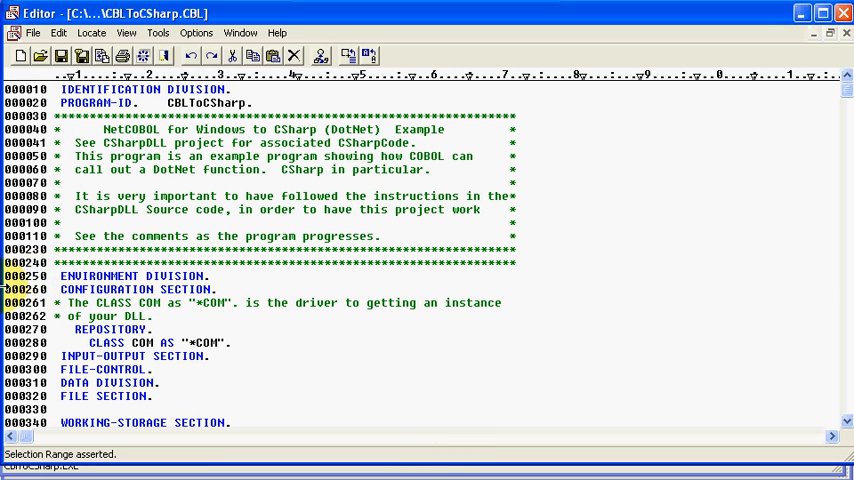
pyautogui.moveTo(193, 310)
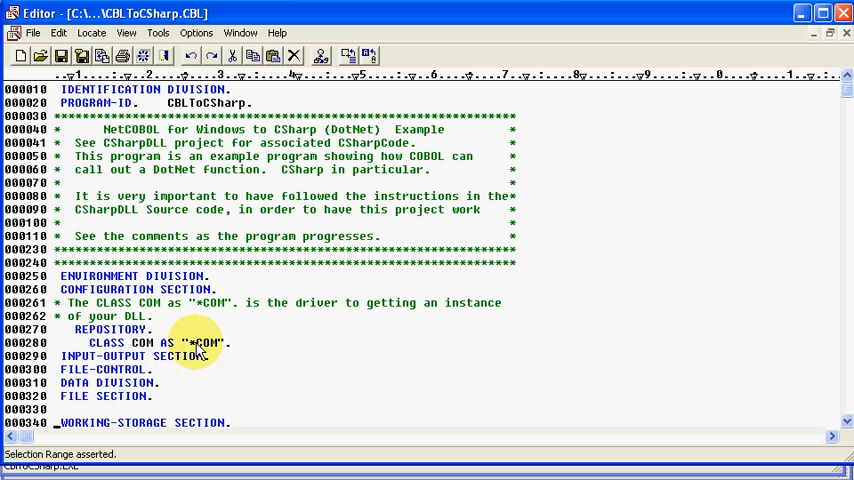
pyautogui.moveTo(845, 410)
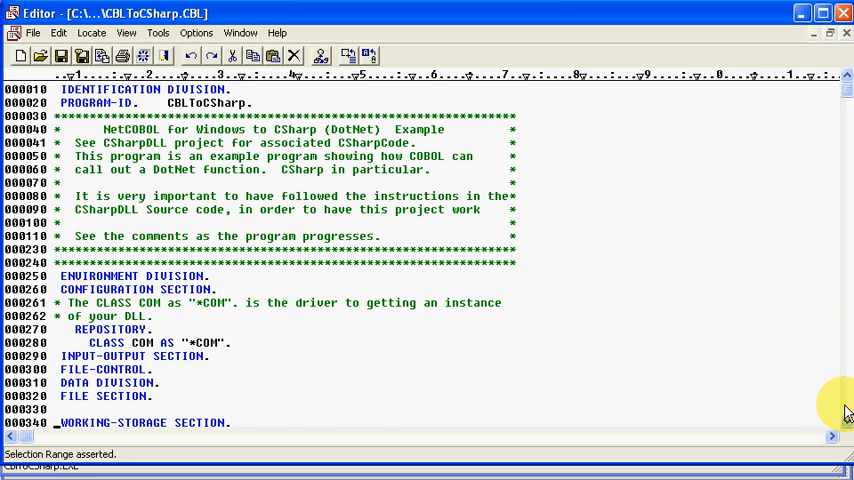
pyautogui.scroll(-3)
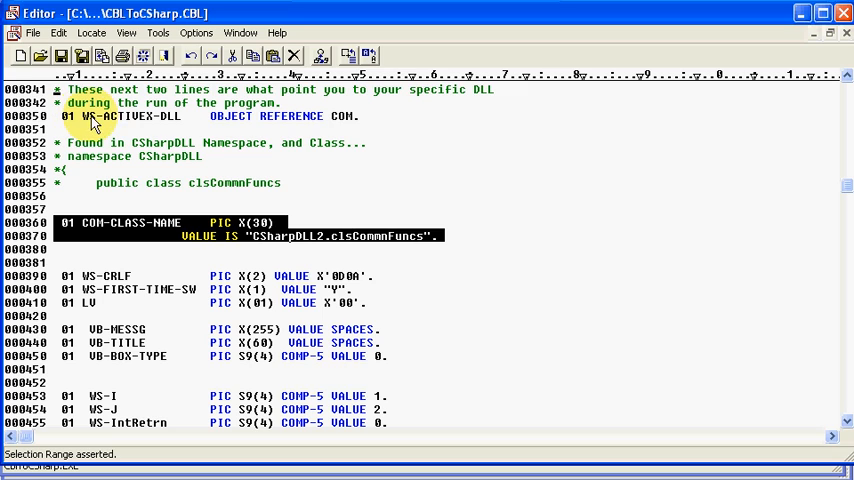
pyautogui.moveTo(135, 122)
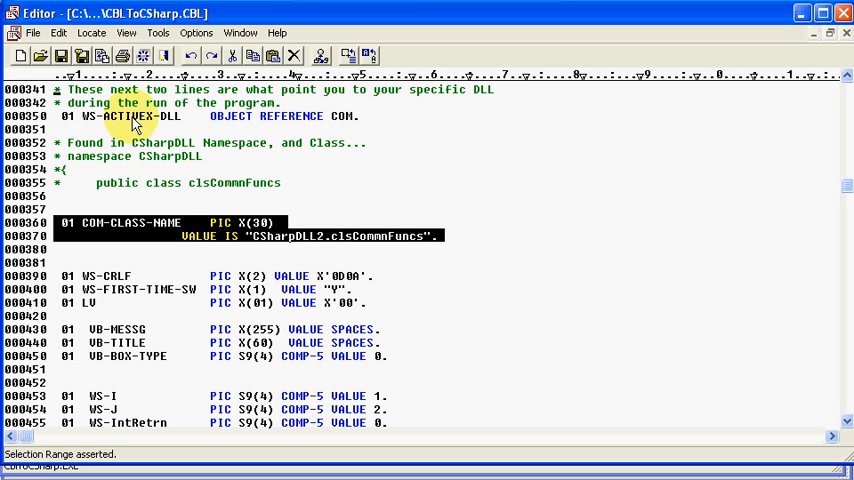
pyautogui.moveTo(340, 135)
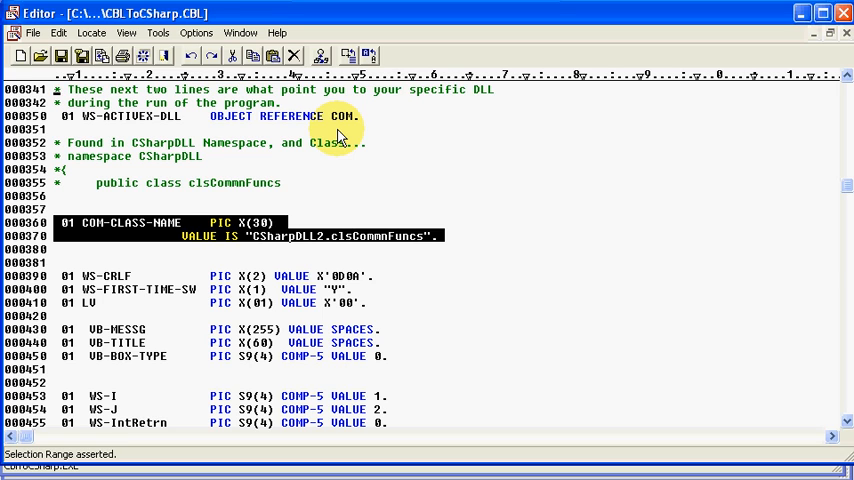
pyautogui.moveTo(300, 135)
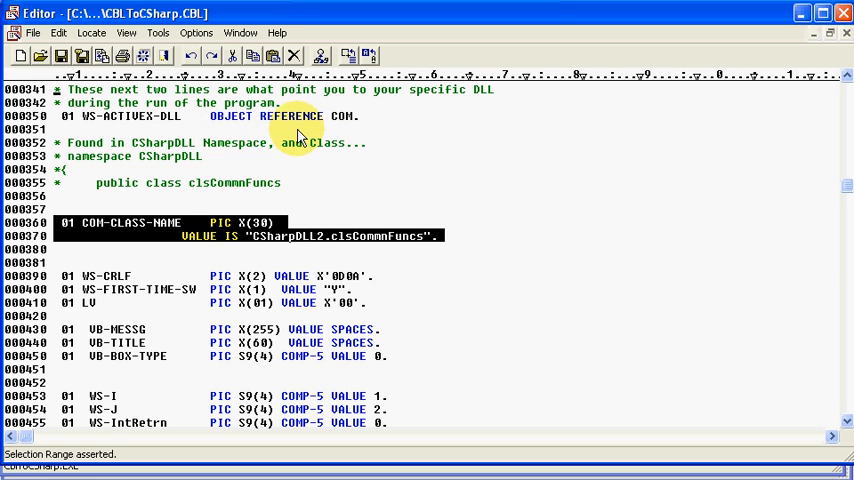
pyautogui.moveTo(140, 188)
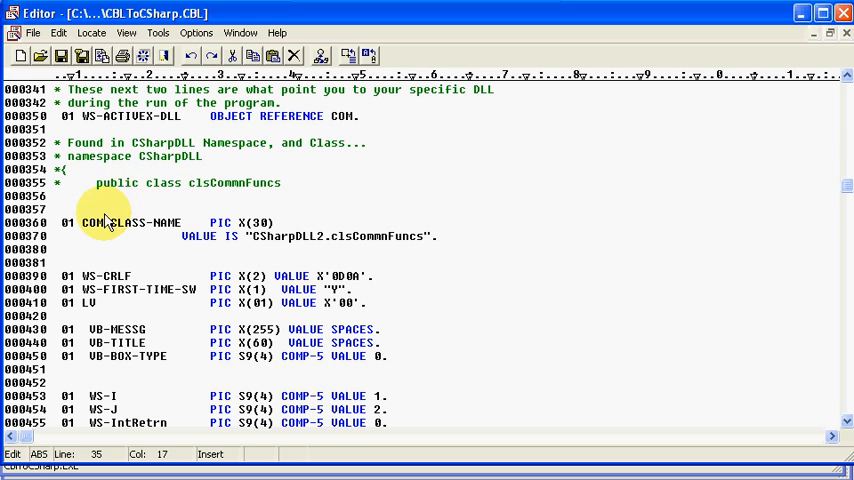
pyautogui.doubleClick(112, 221)
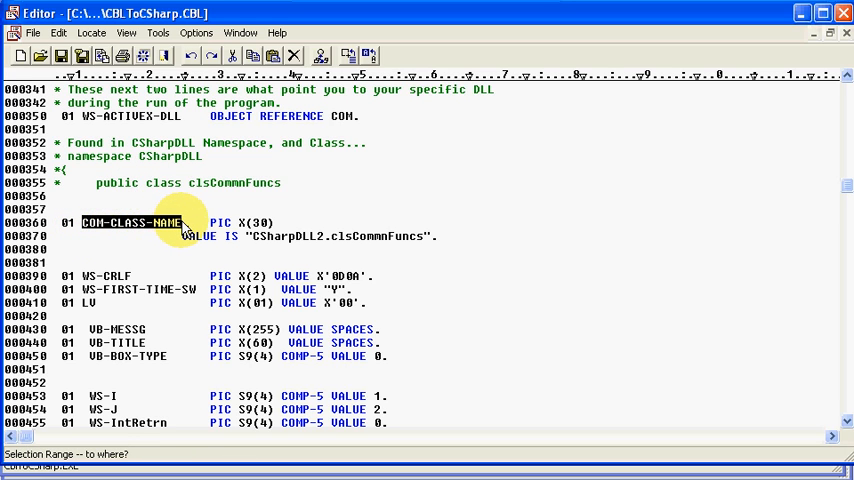
pyautogui.click(360, 247)
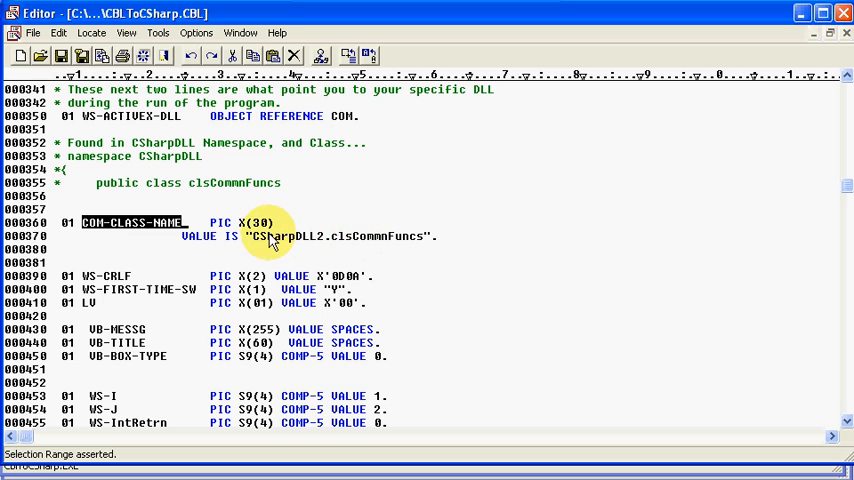
pyautogui.moveTo(333, 245)
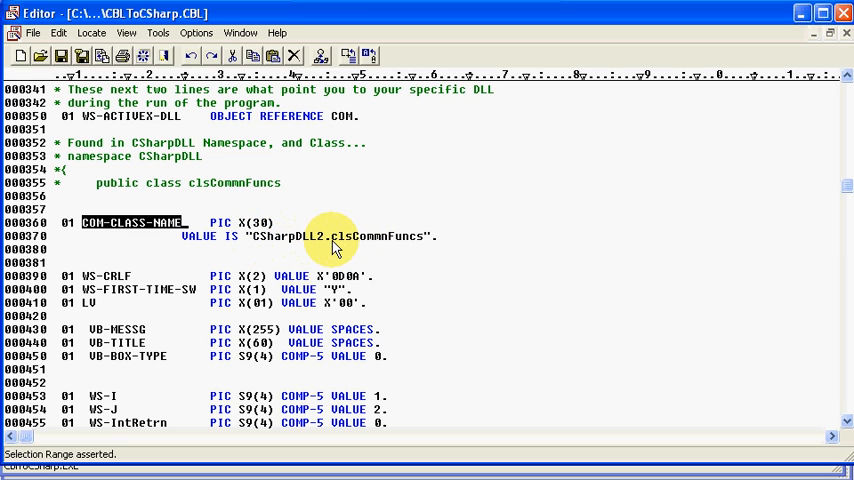
pyautogui.moveTo(415, 247)
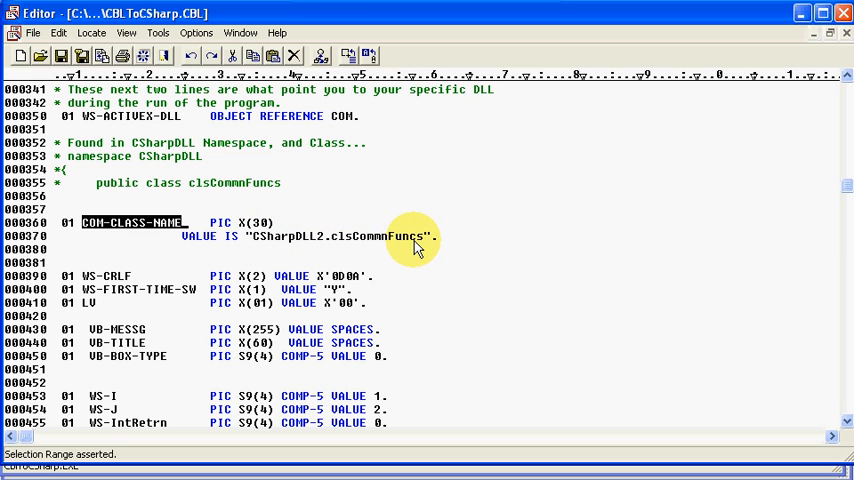
pyautogui.moveTo(147, 213)
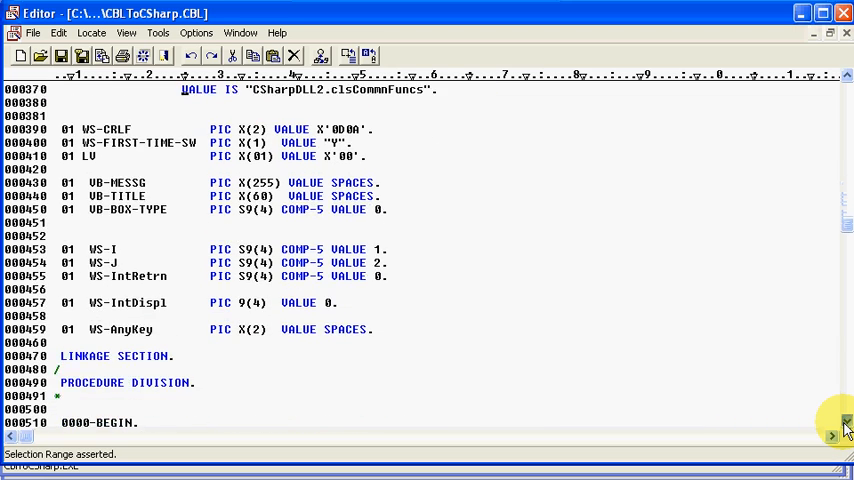
# Highlight the CSharpDLL2.clsCommnFuncs class name string in the CREATE-OBJECT code
pyautogui.scroll(-3)
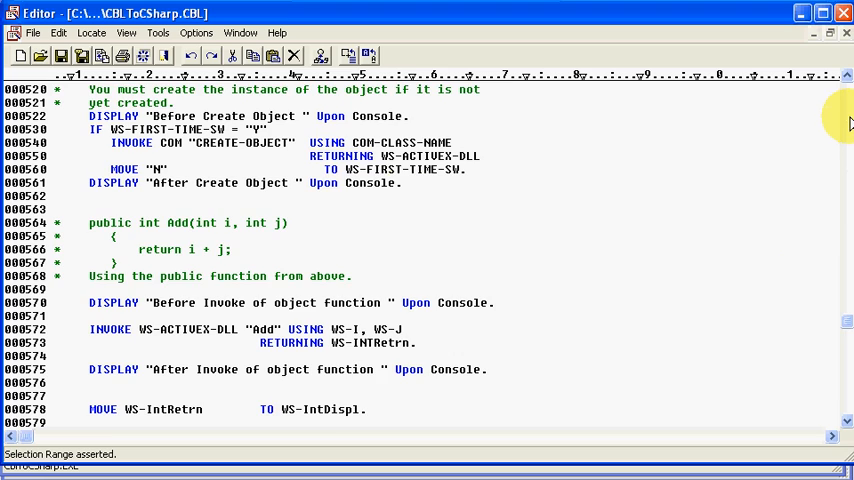
pyautogui.scroll(3)
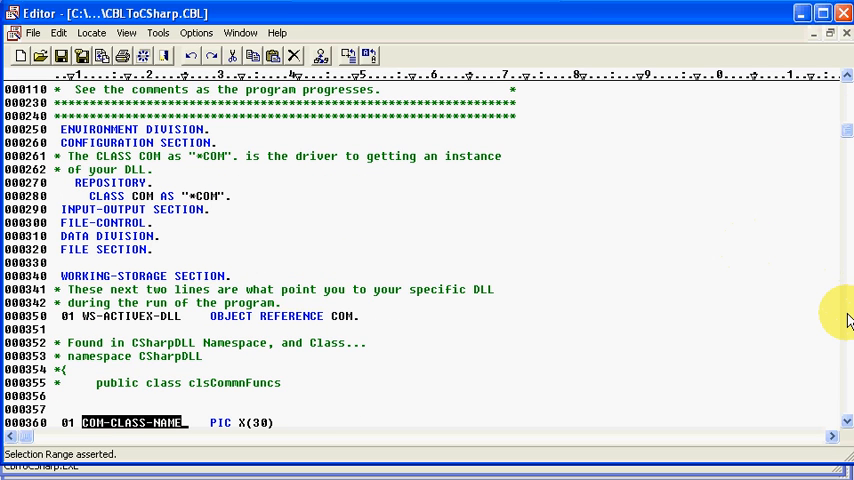
pyautogui.scroll(-3)
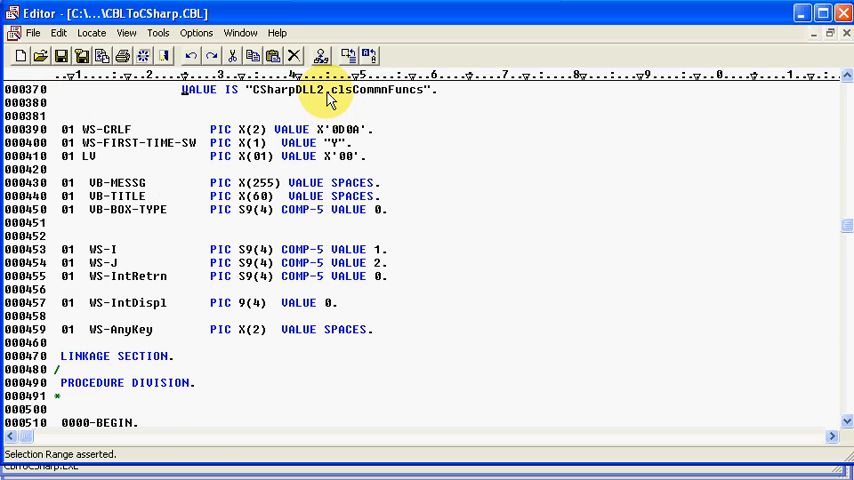
pyautogui.doubleClick(340, 89)
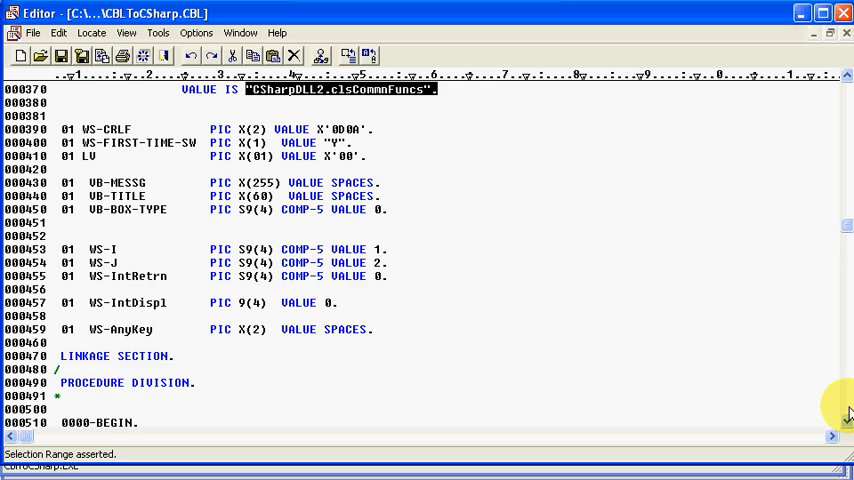
# Scroll the PROCEDURE DIVISION and highlight the INVOKE of the Add function
pyautogui.scroll(-3)
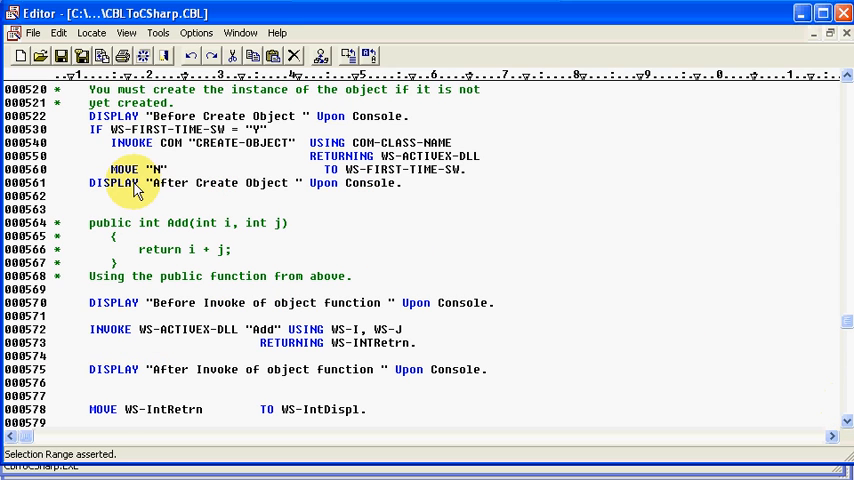
pyautogui.moveTo(238, 200)
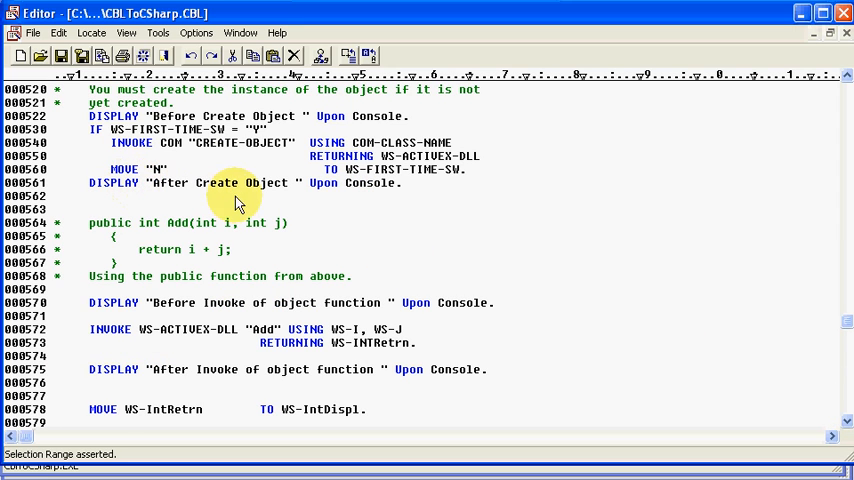
pyautogui.moveTo(257, 293)
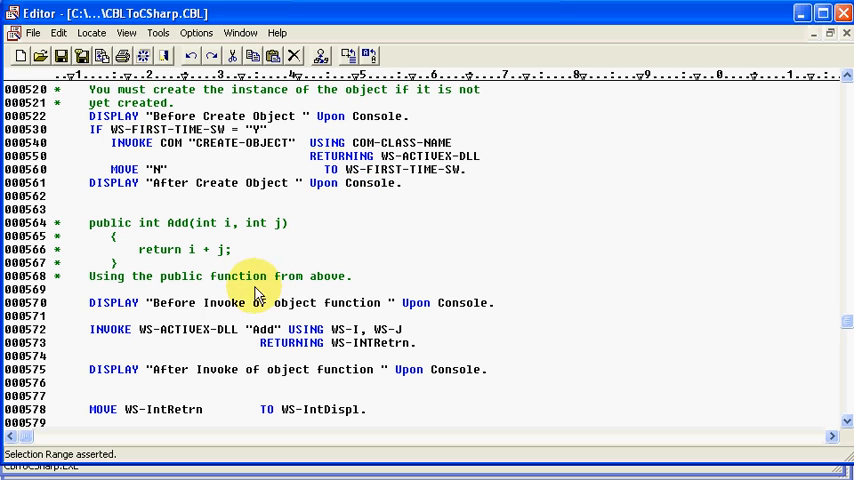
pyautogui.moveTo(177, 322)
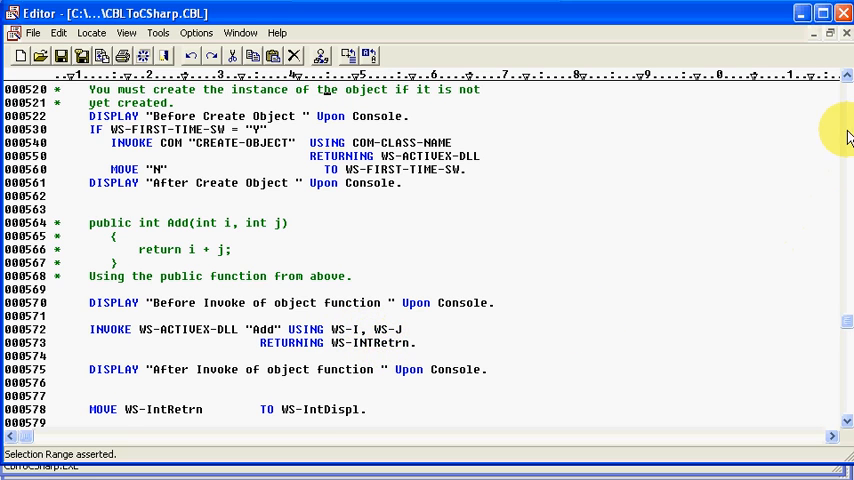
pyautogui.scroll(3)
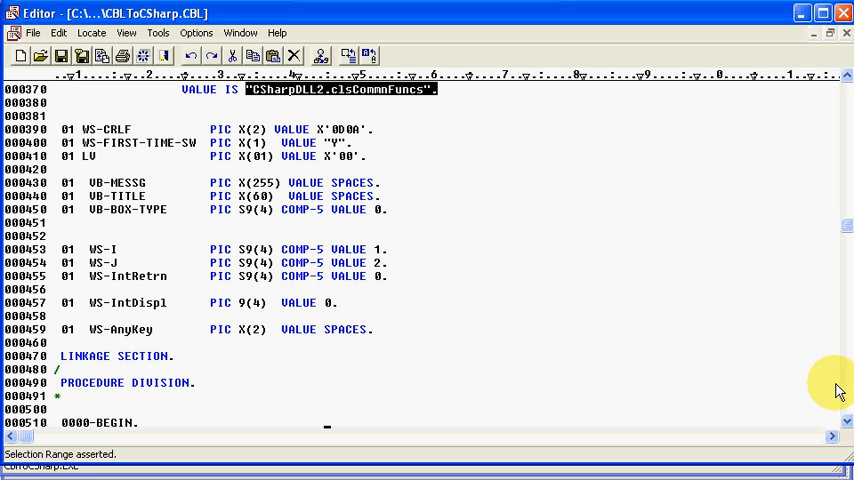
pyautogui.scroll(-3)
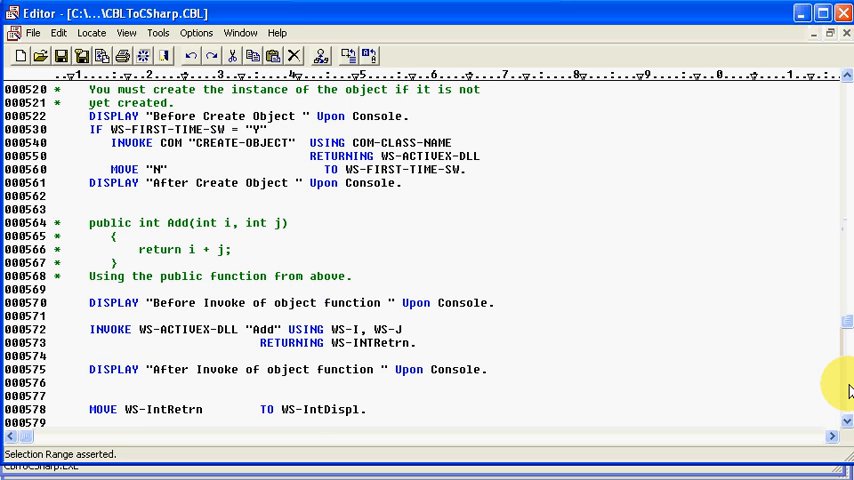
pyautogui.scroll(-3)
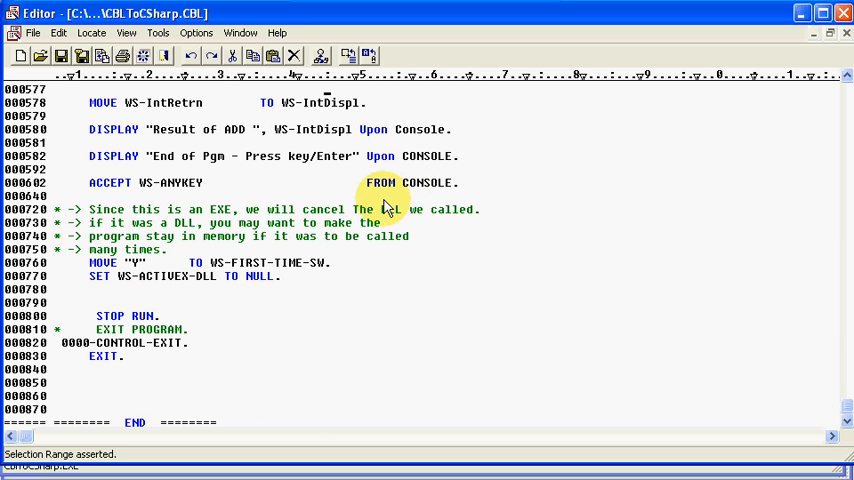
pyautogui.scroll(3)
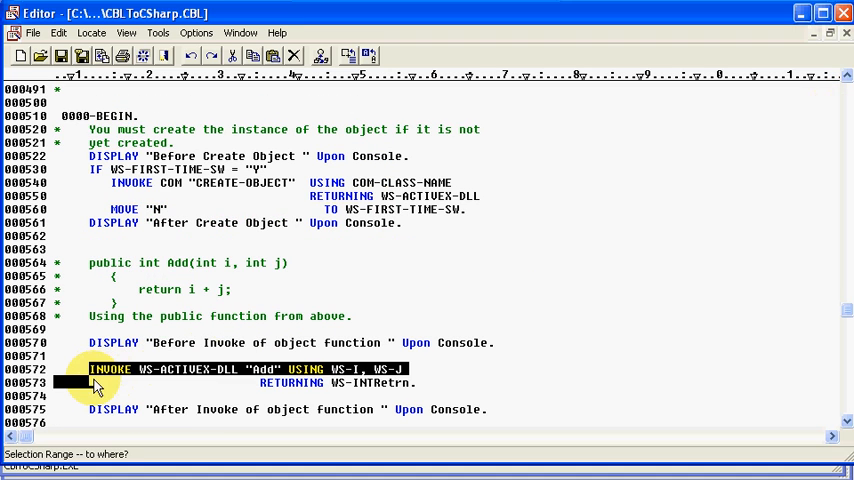
pyautogui.moveTo(95, 369); pyautogui.dragTo(95, 383)
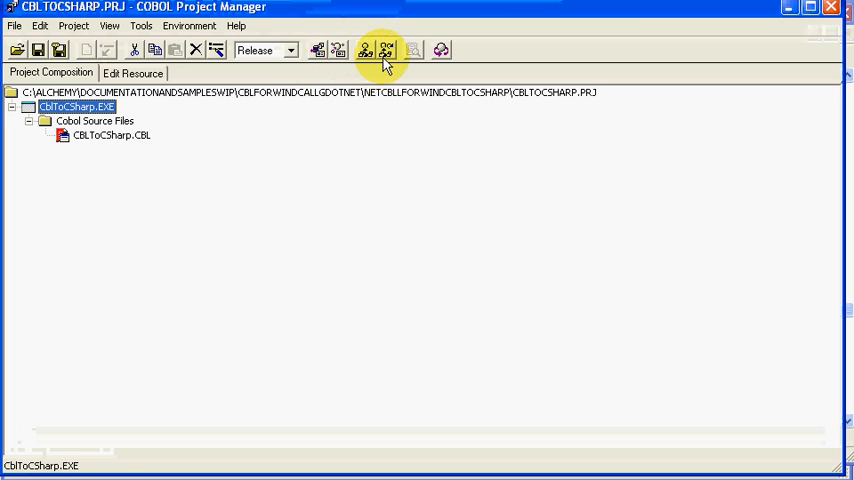
# Build CblToCSharp.EXE and run it, showing the Add result 0003
pyautogui.click(366, 49)
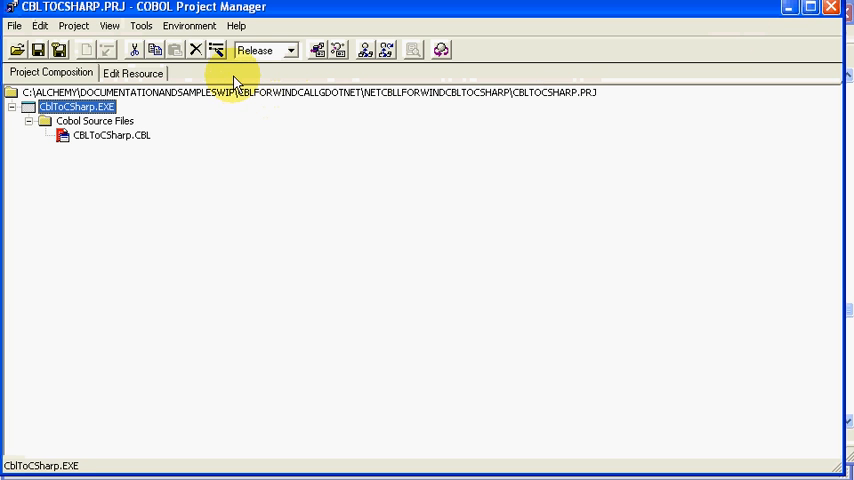
pyautogui.click(86, 49)
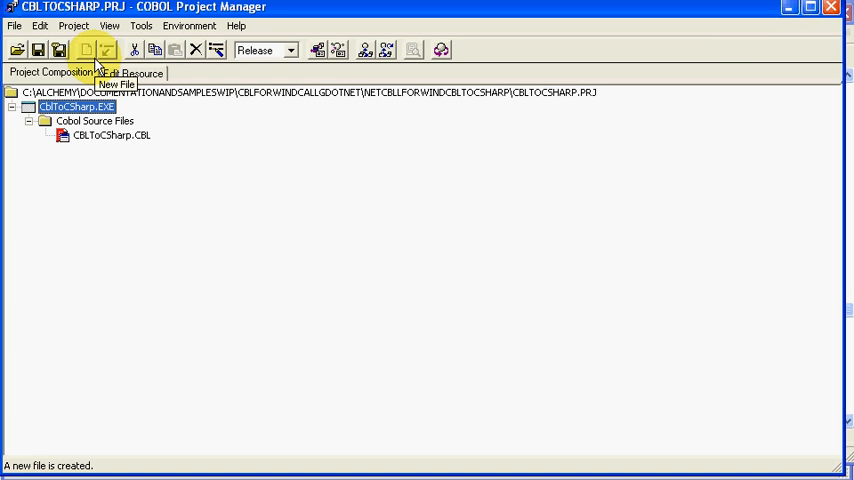
pyautogui.click(78, 107)
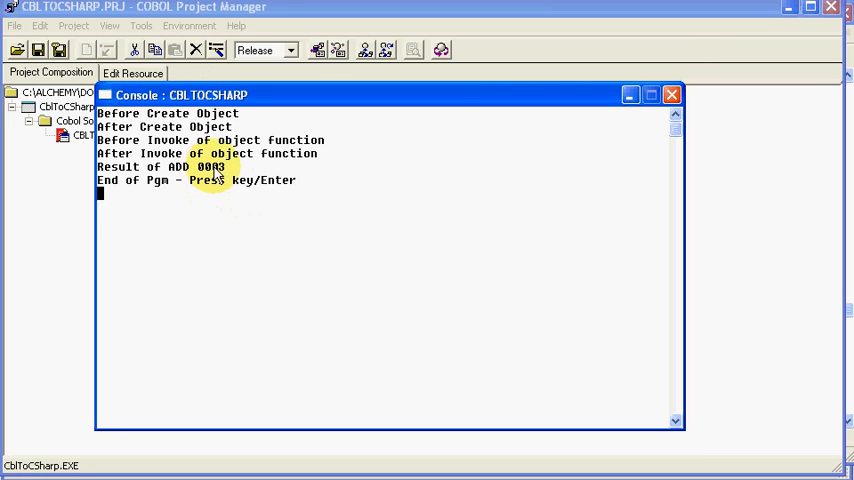
pyautogui.moveTo(315, 205)
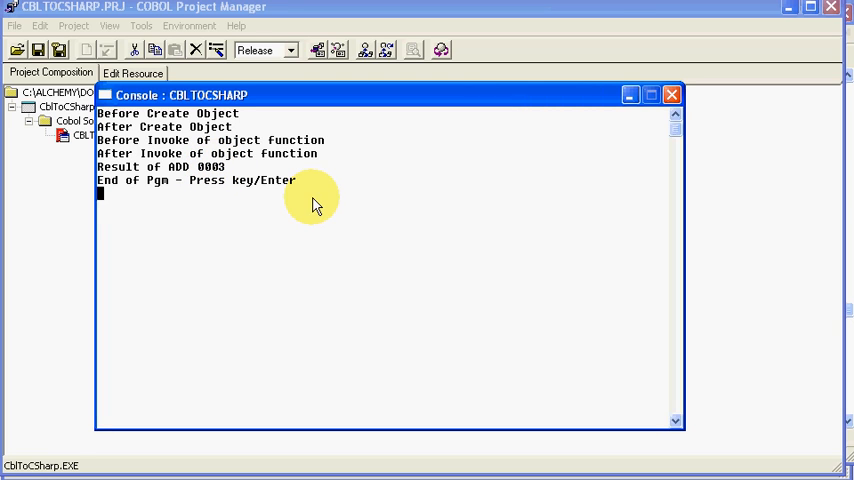
pyautogui.moveTo(322, 207)
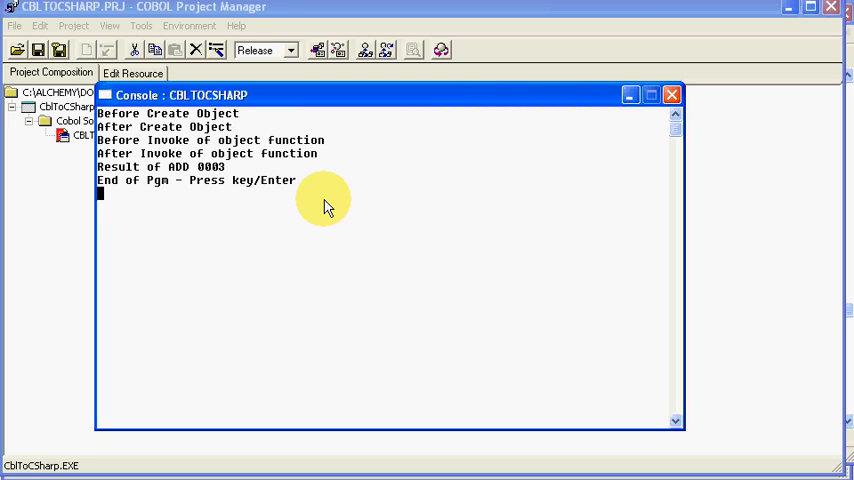